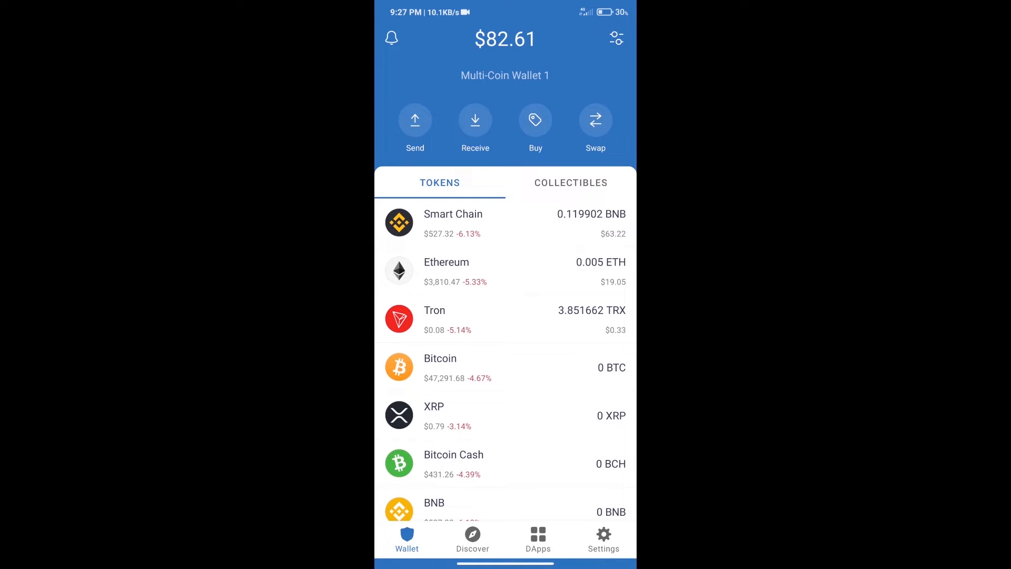
Briefly search tokens for BNB, then open PancakeSwap from the Popular DApps list.
left_click(535, 120)
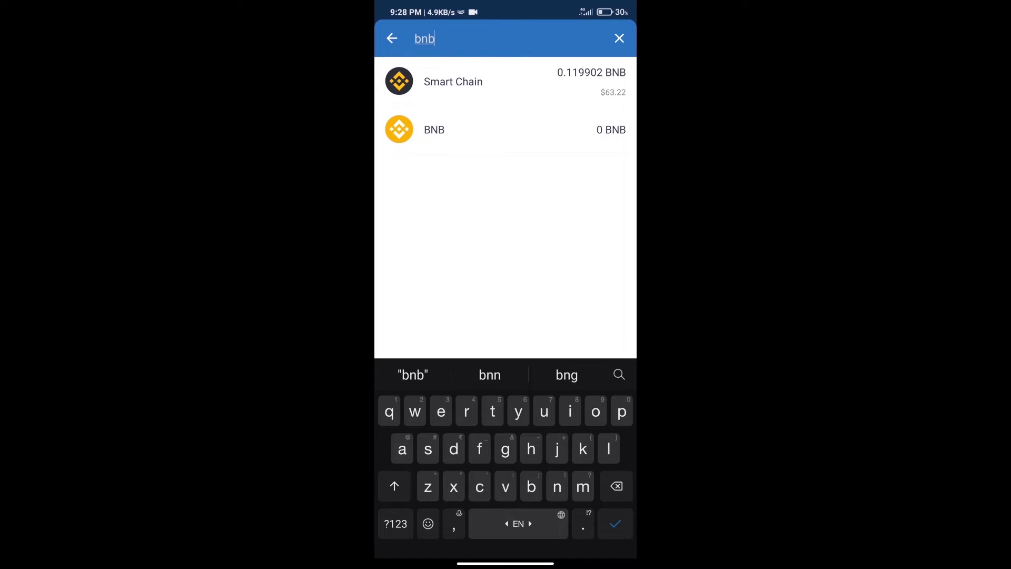
left_click(434, 129)
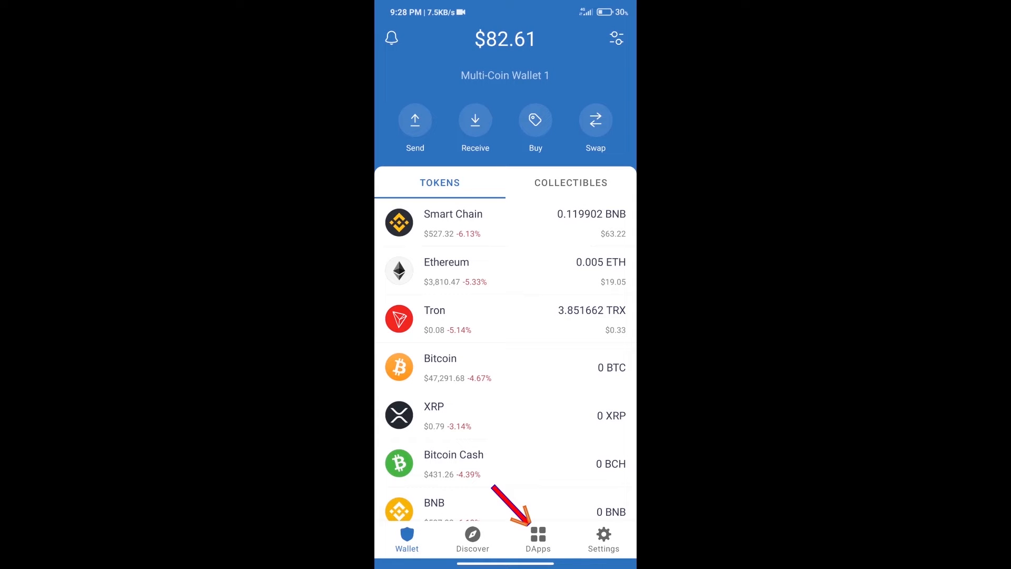
left_click(538, 535)
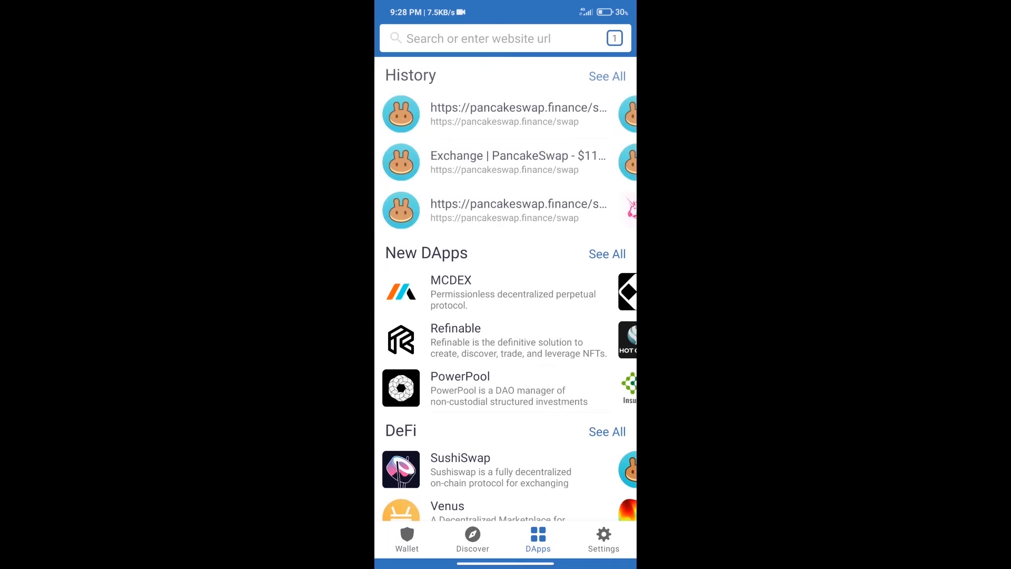
scroll("down", 3)
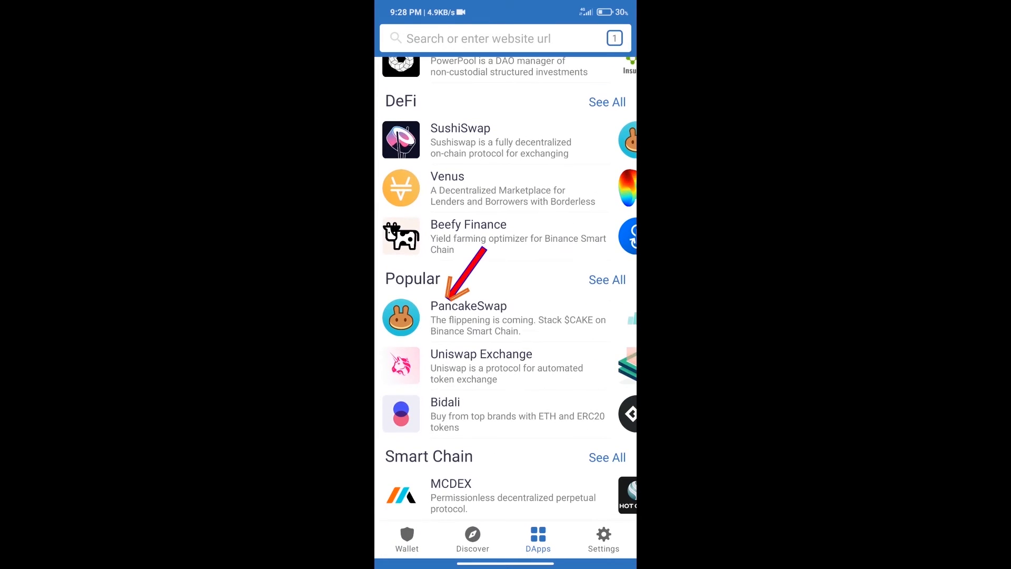
left_click(469, 316)
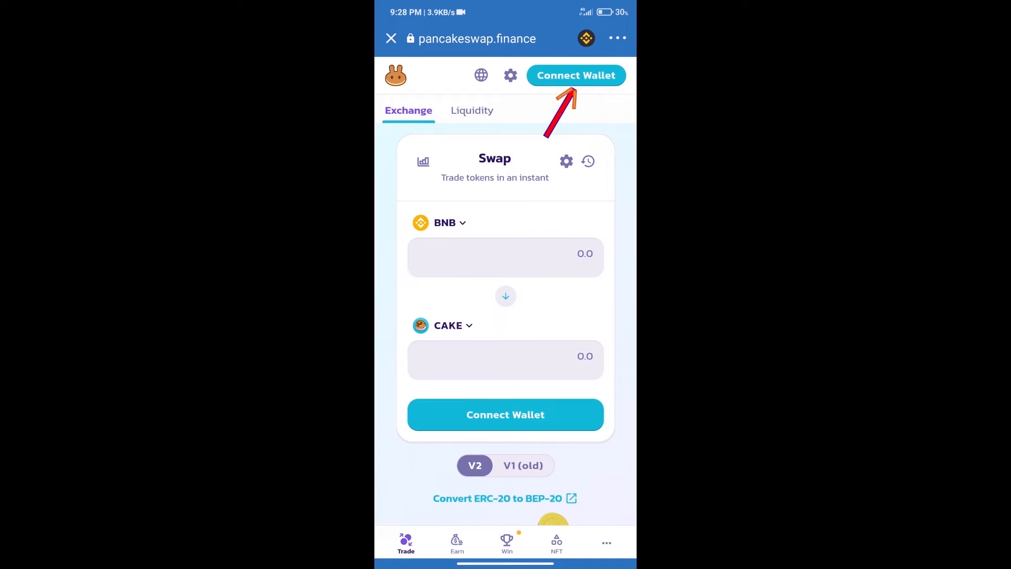
Connect Trust Wallet to PancakeSwap, showing a BNB balance of 0.119902.
left_click(577, 76)
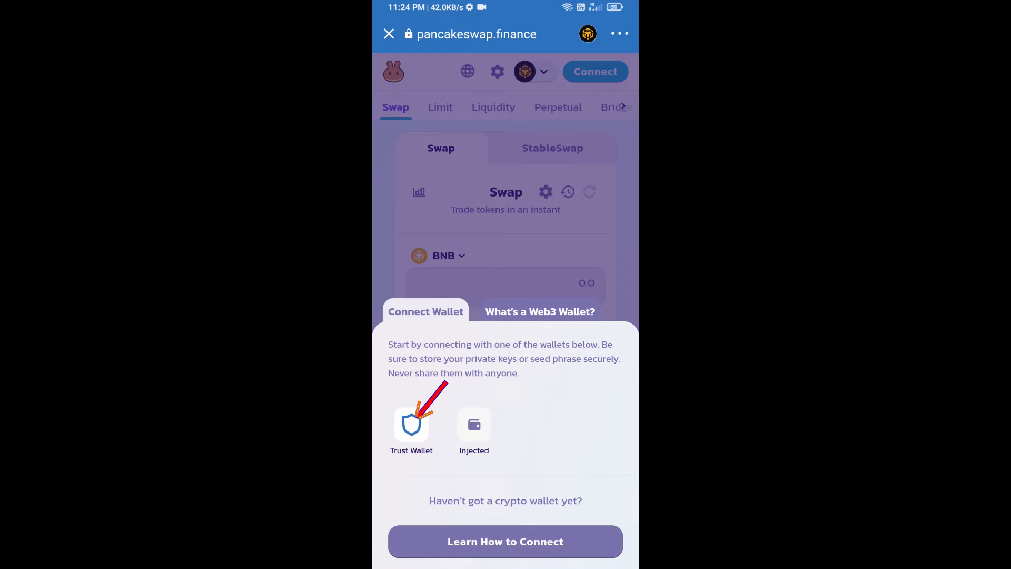
left_click(412, 426)
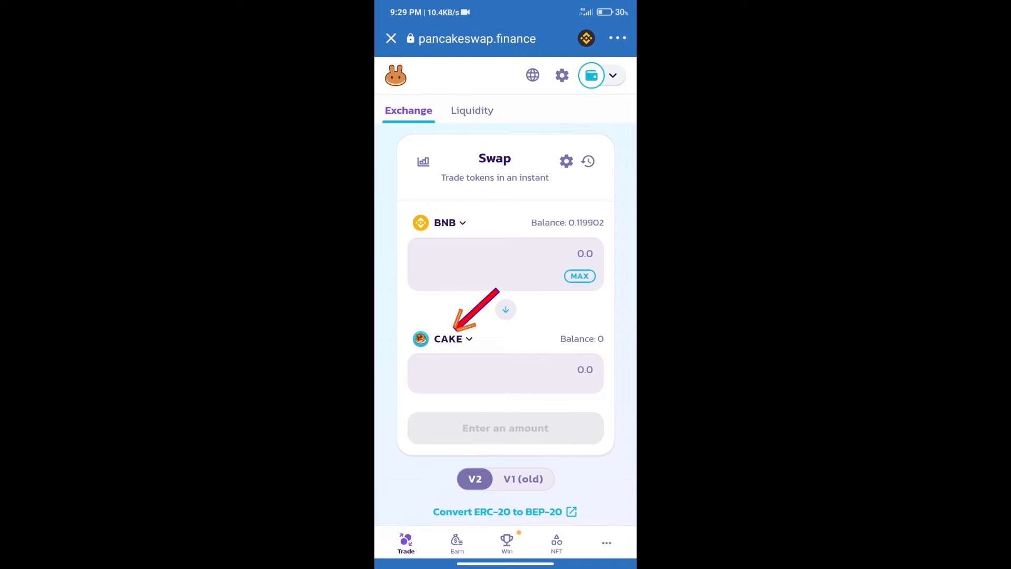
Copy the CTG BEP20 contract from CoinMarketCap and return to PancakeSwap's token picker.
left_click(449, 339)
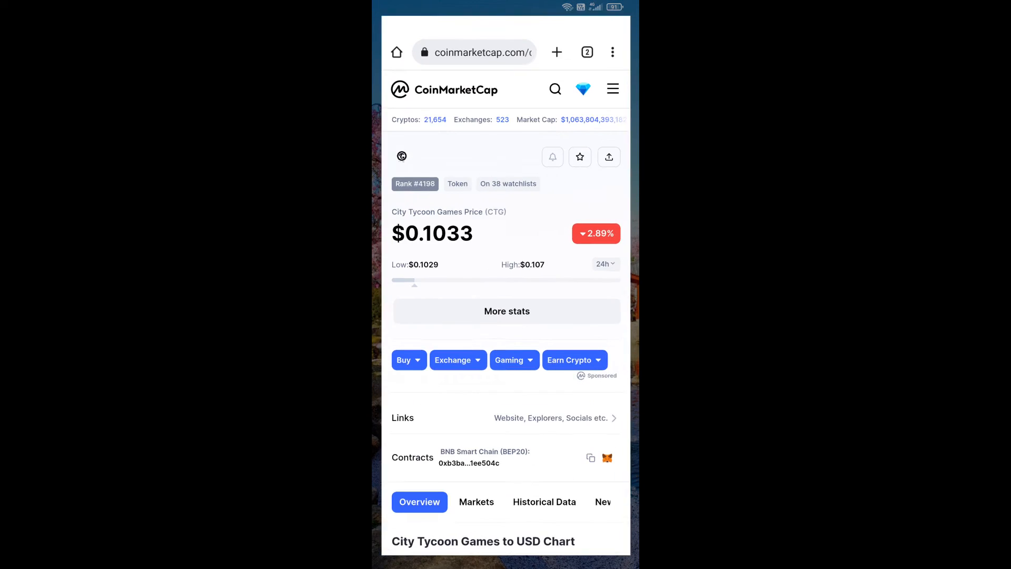
left_click(597, 458)
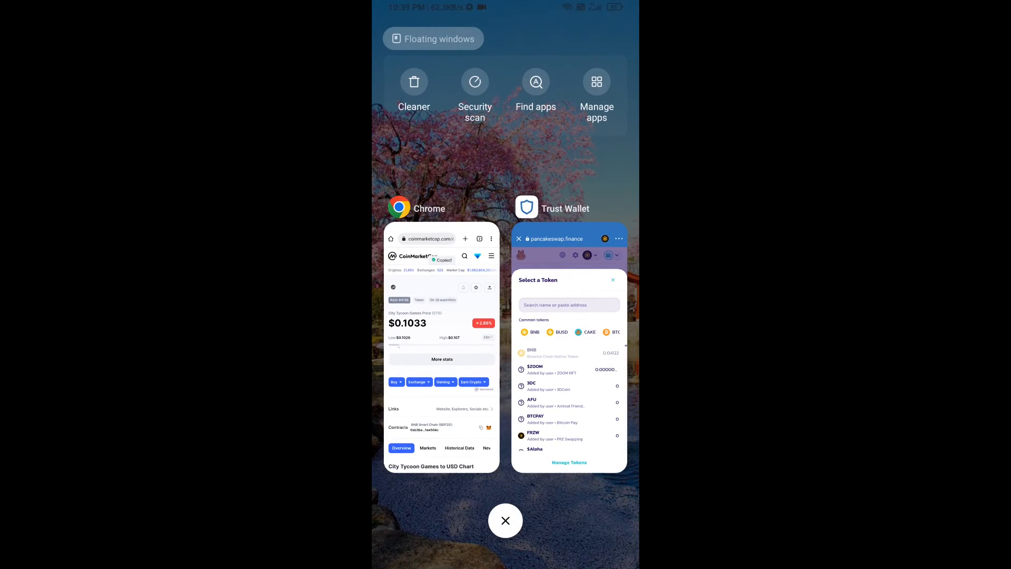
left_click(569, 304)
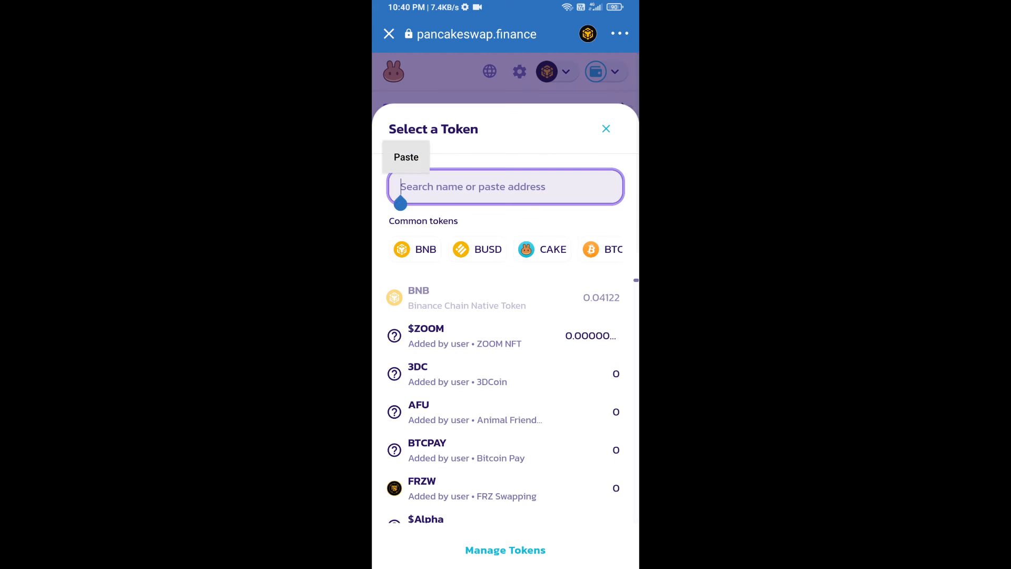
Paste the CTG contract into token search and import City Tycoon Games.
left_click(405, 157)
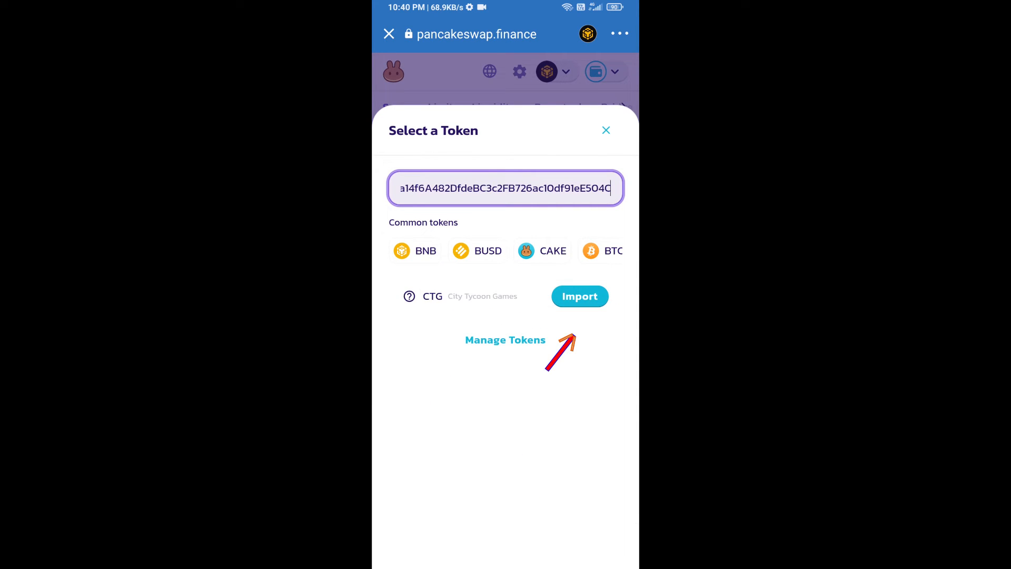
left_click(580, 296)
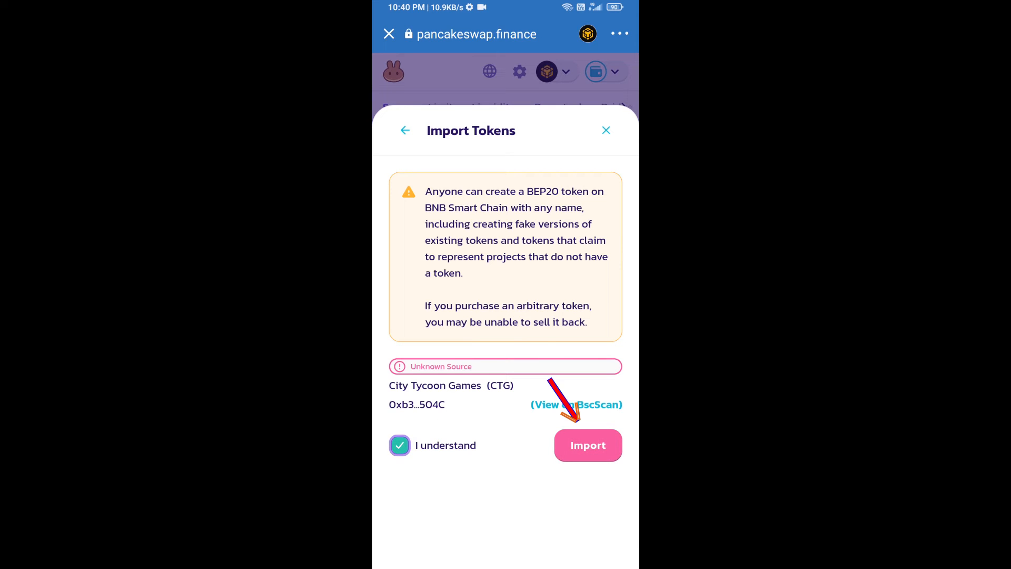
left_click(588, 445)
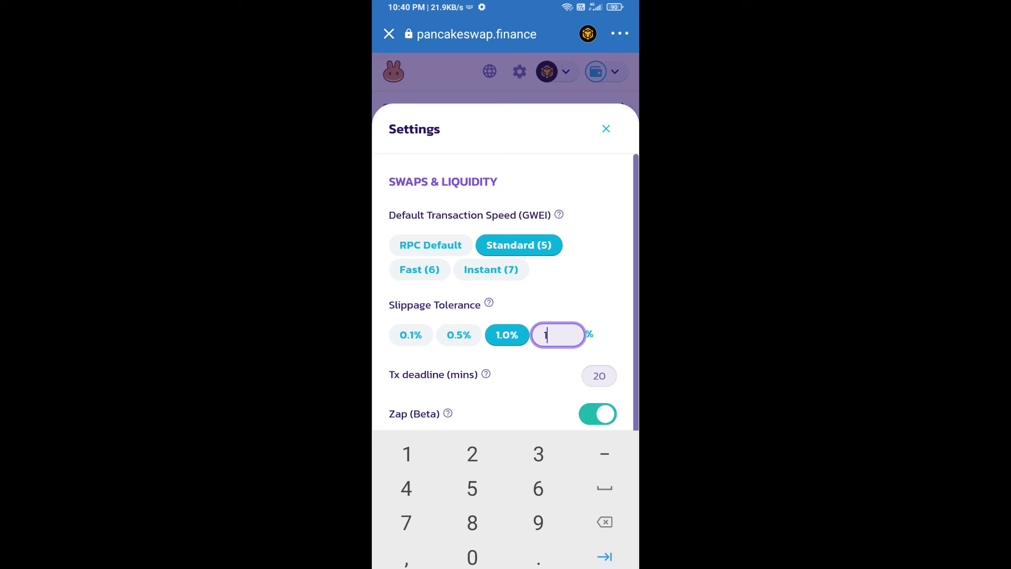
Apply 1% slippage, then swap about 0.00000145 BNB for 0.005 CTG and confirm.
left_click(605, 128)
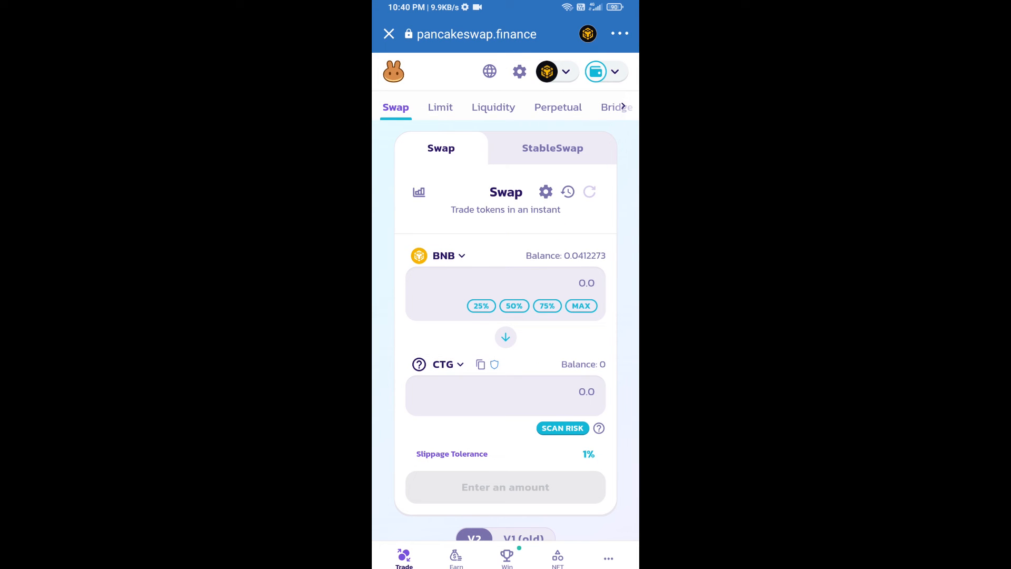
left_click(506, 392)
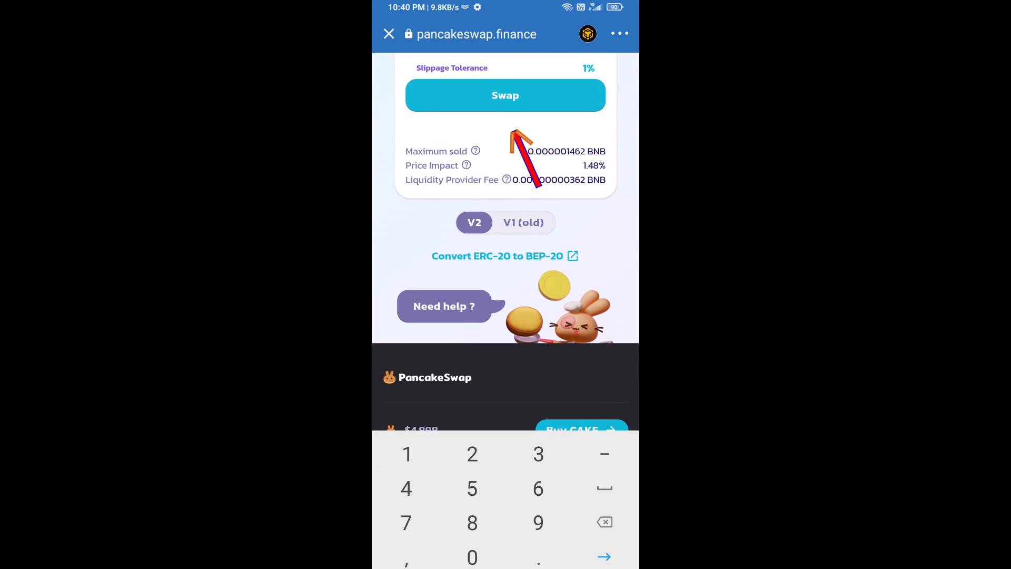
left_click(505, 96)
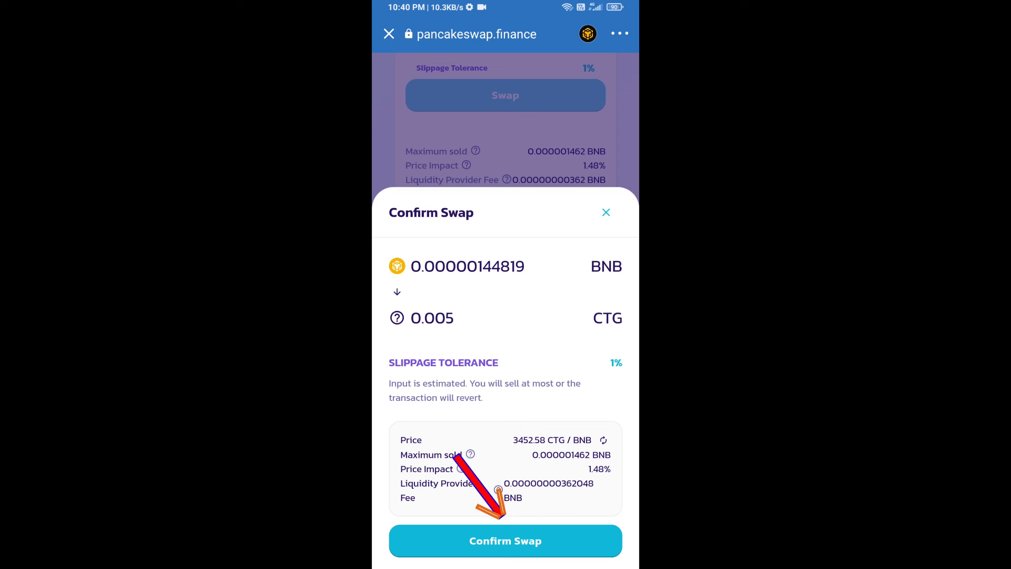
left_click(505, 541)
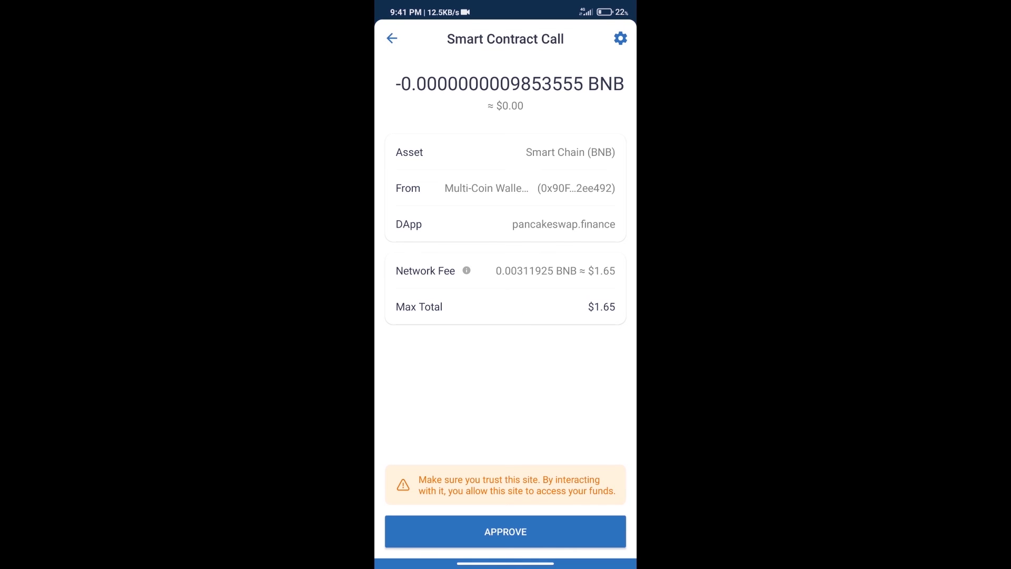